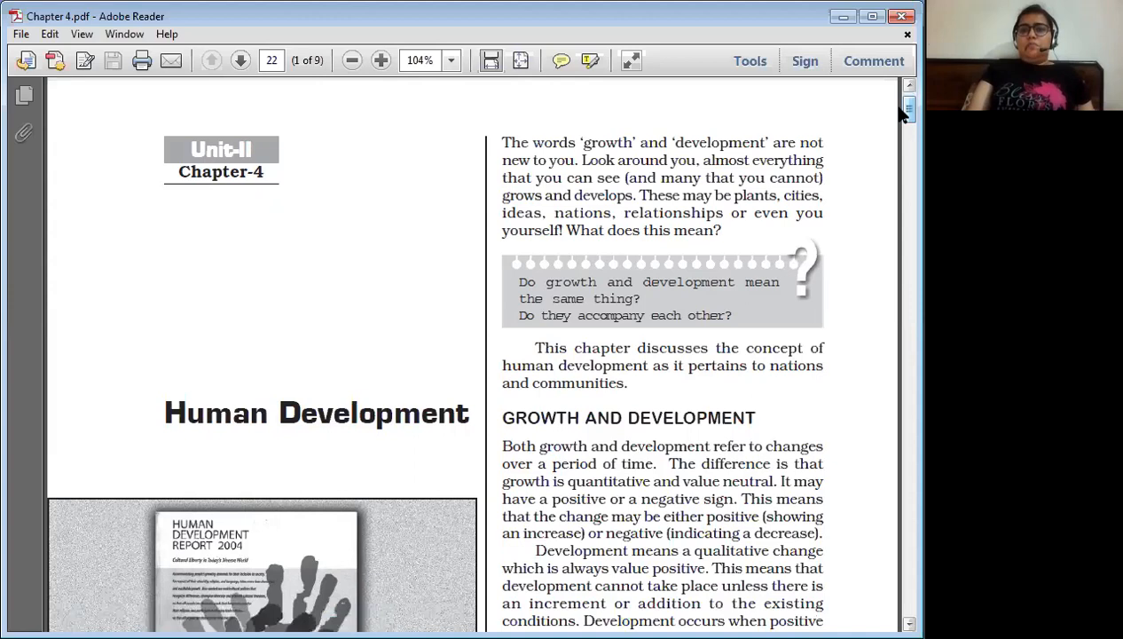
pyautogui.scroll(-3)
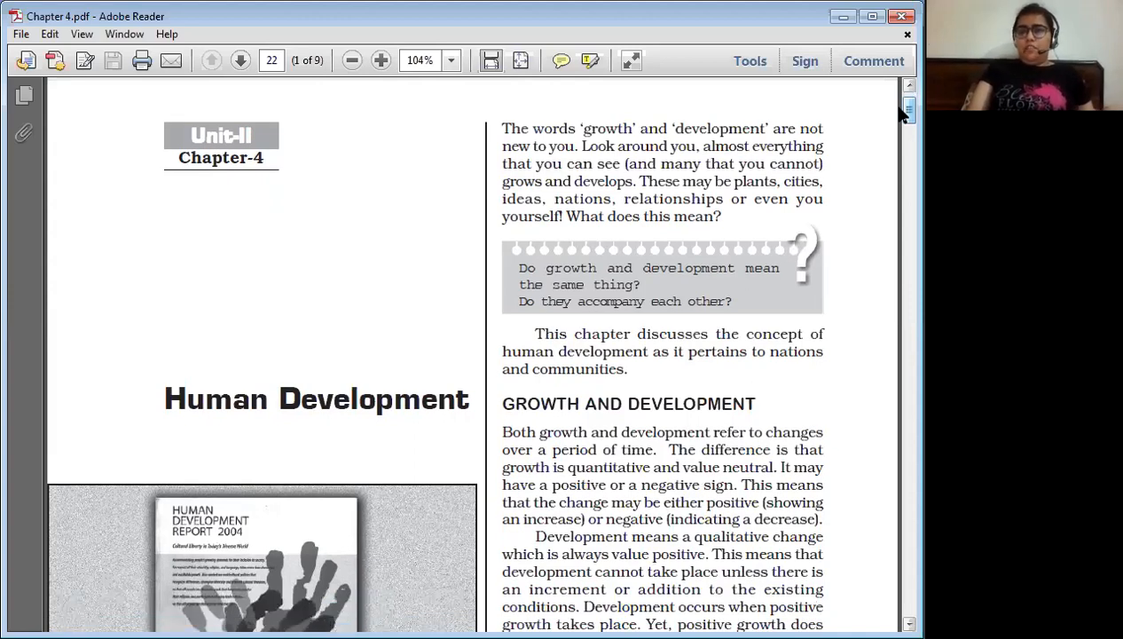